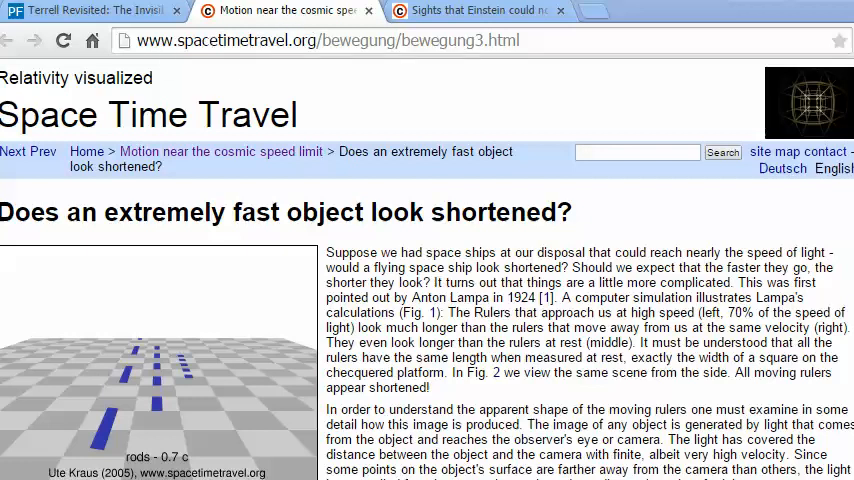
mouse_move(197, 328)
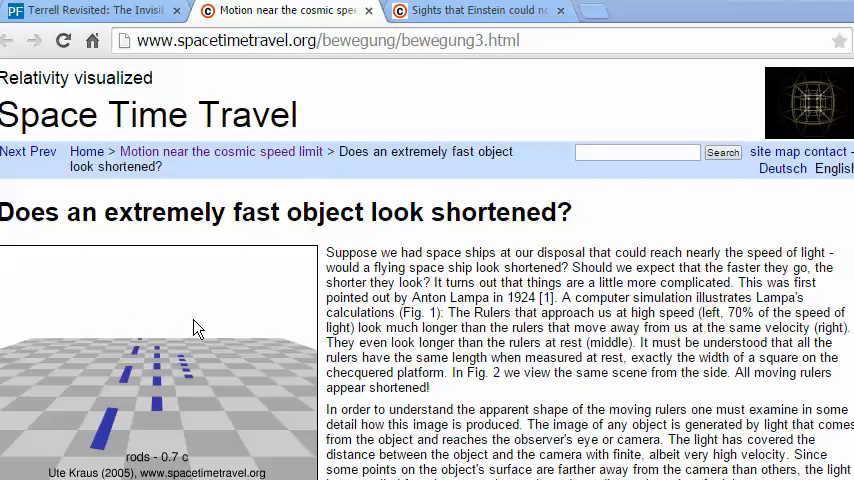
- Scroll through the shortened-rods article, then switch to the 'Sights that Einstein could not yet see' page
scroll(down, 3)
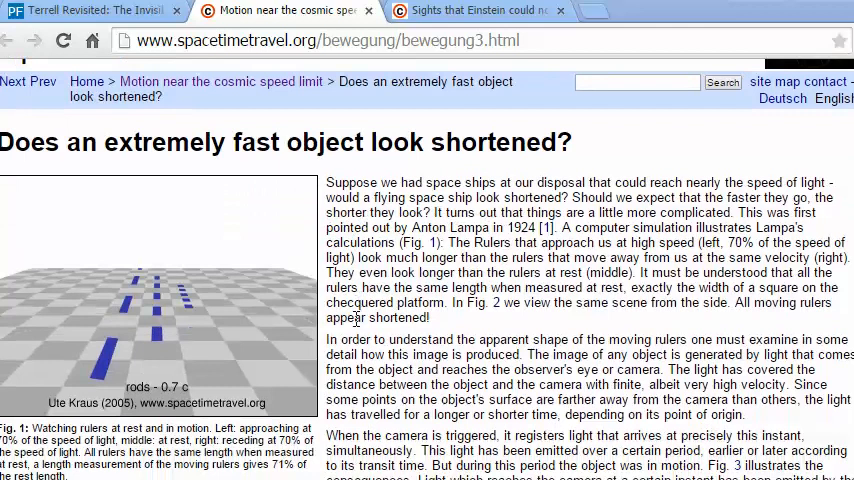
scroll(down, 3)
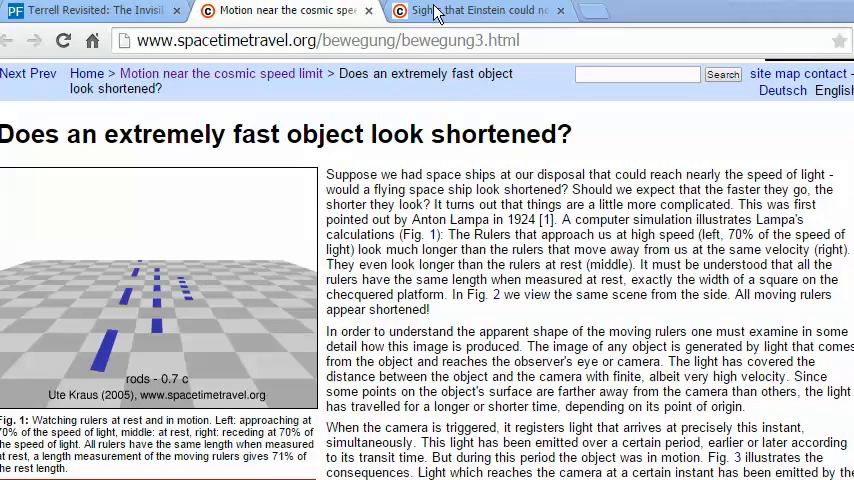
click(480, 11)
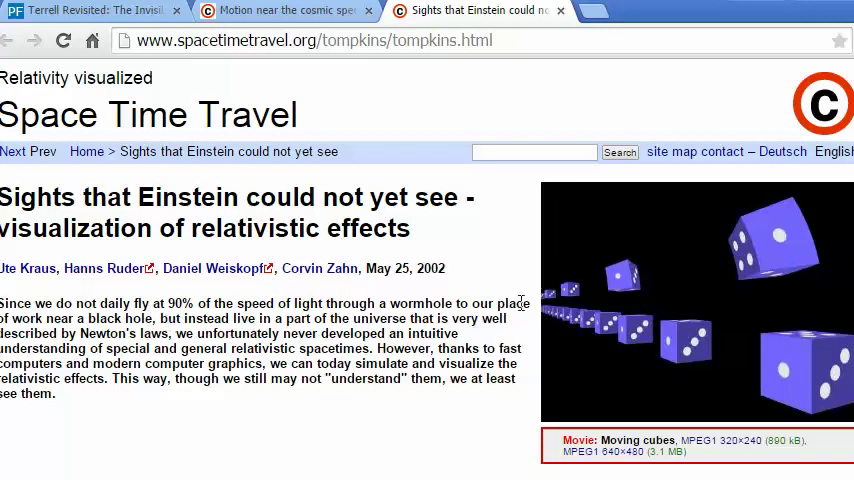
mouse_move(740, 267)
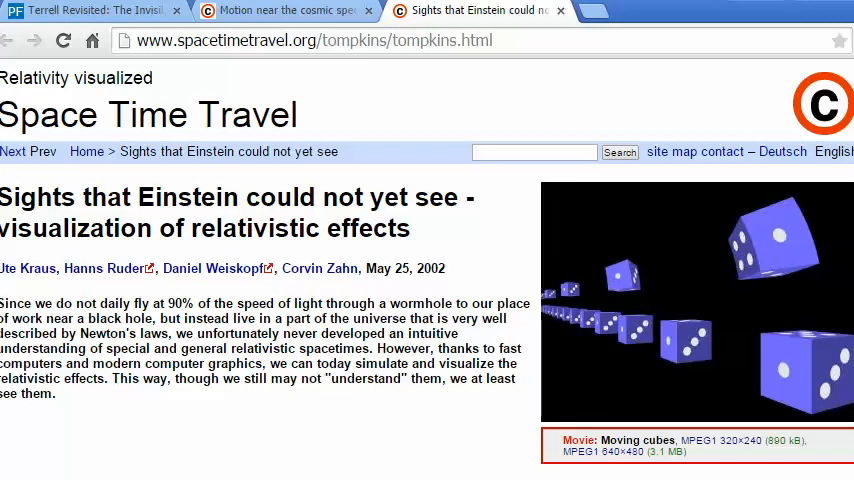
- Switch back to the 'Terrell Revisited' Physics Forums thread, page 6
click(90, 14)
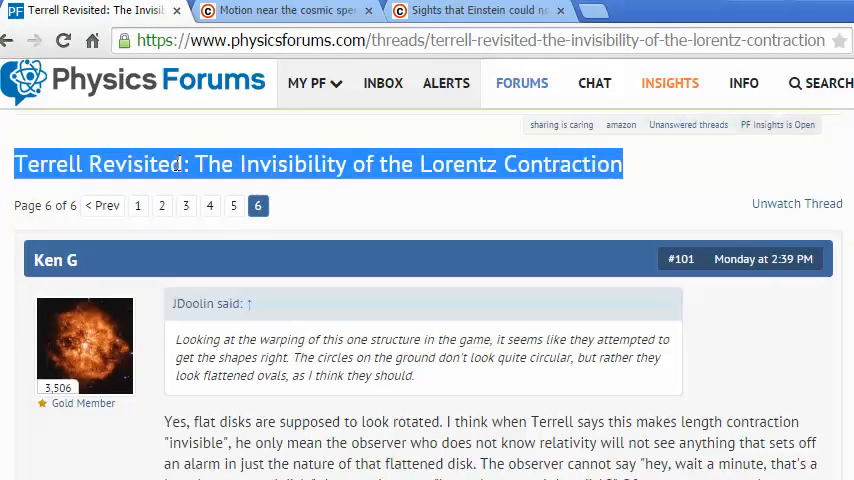
mouse_move(474, 238)
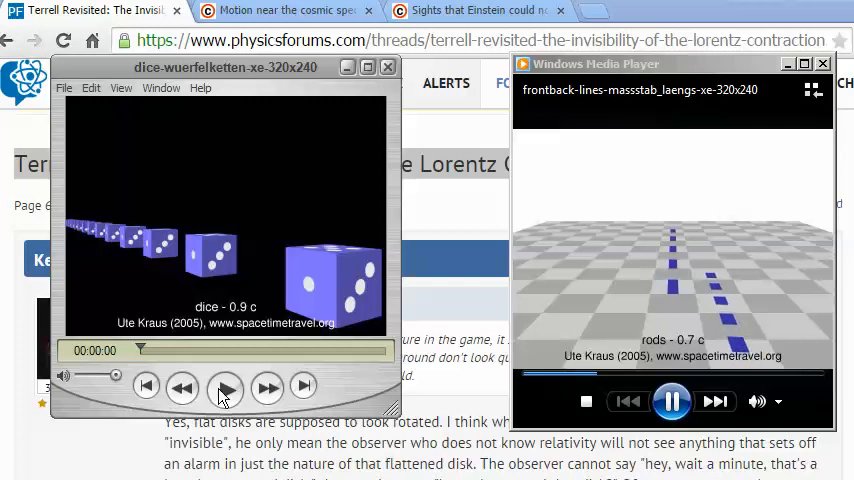
- Play the dice movie, then replay it from the start to its 23-second end
click(225, 387)
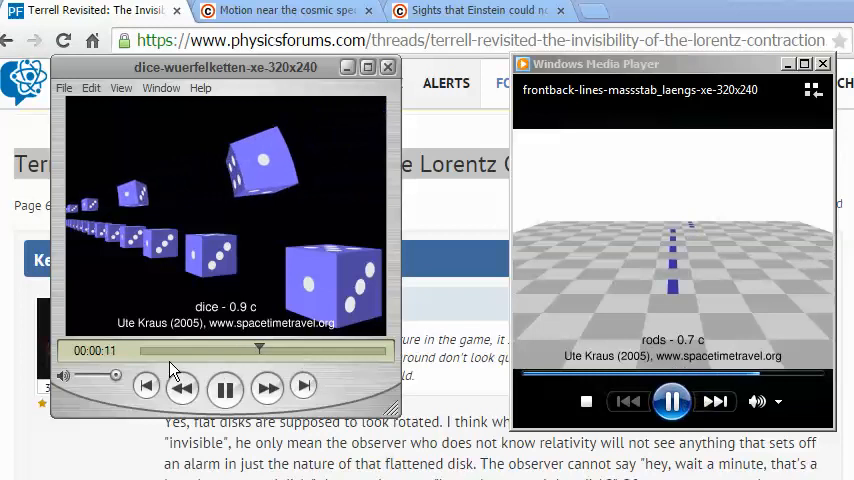
mouse_move(155, 372)
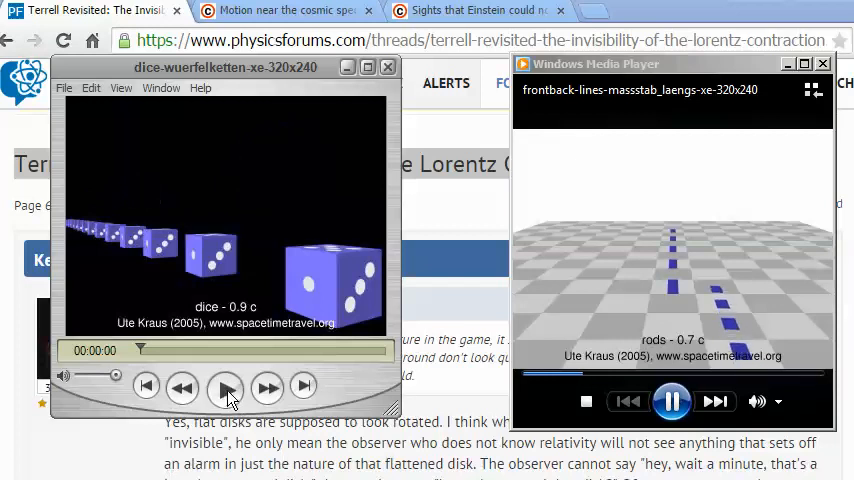
click(225, 386)
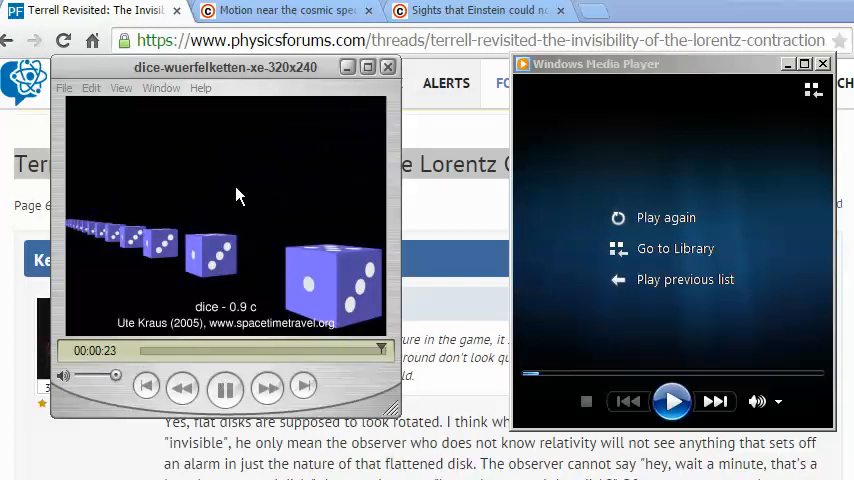
- Pause the dice movie on its final frame at 00:00:24
click(225, 388)
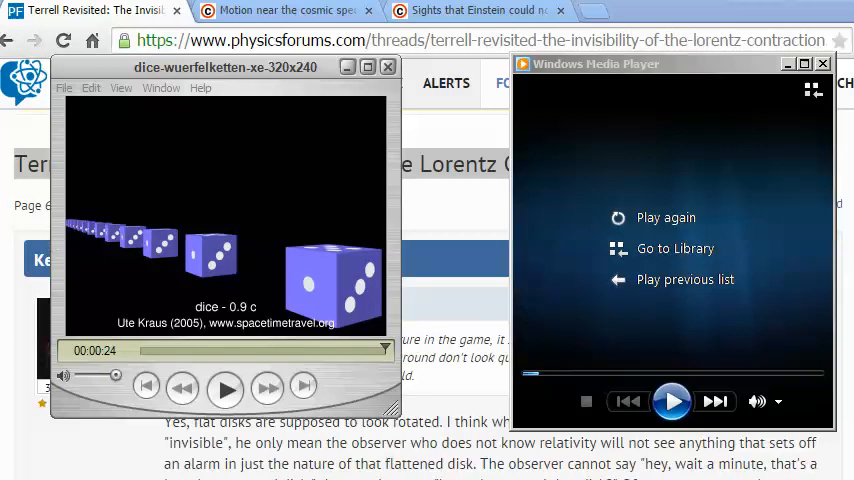
mouse_move(85, 248)
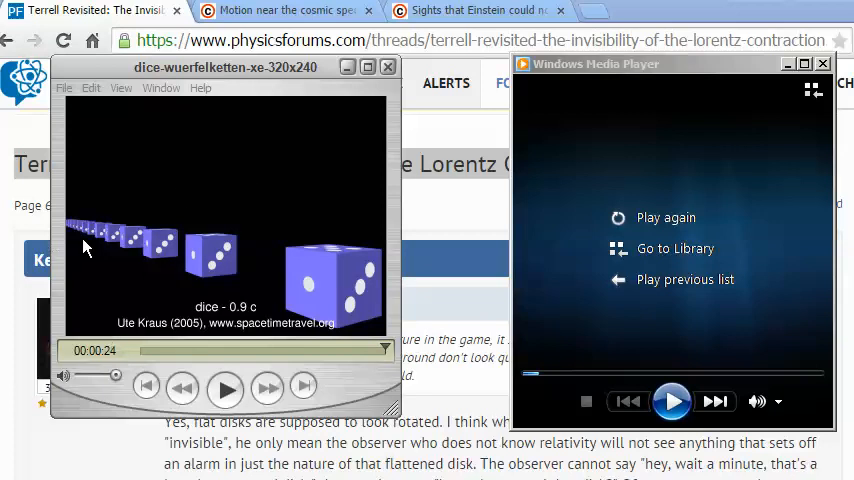
mouse_move(220, 263)
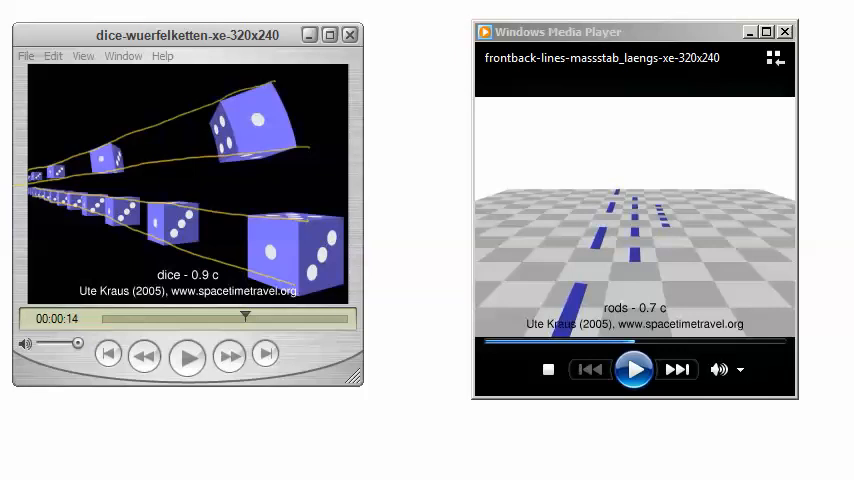
mouse_move(693, 207)
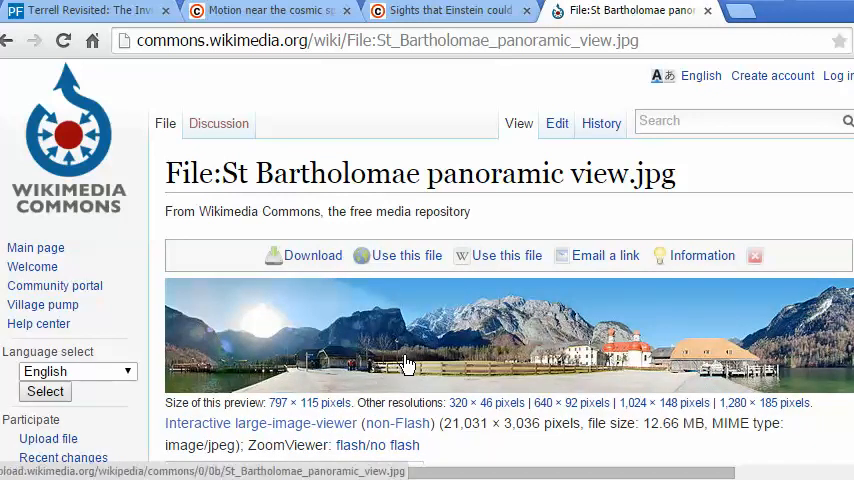
mouse_move(540, 318)
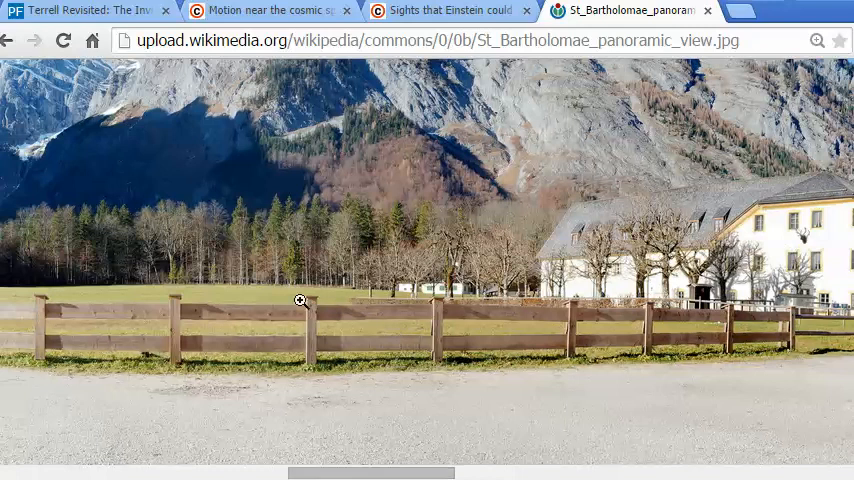
mouse_move(580, 301)
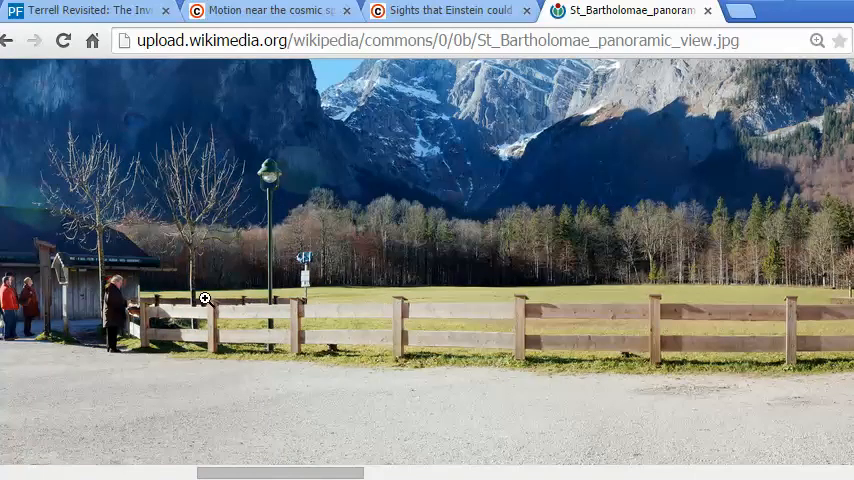
mouse_move(415, 191)
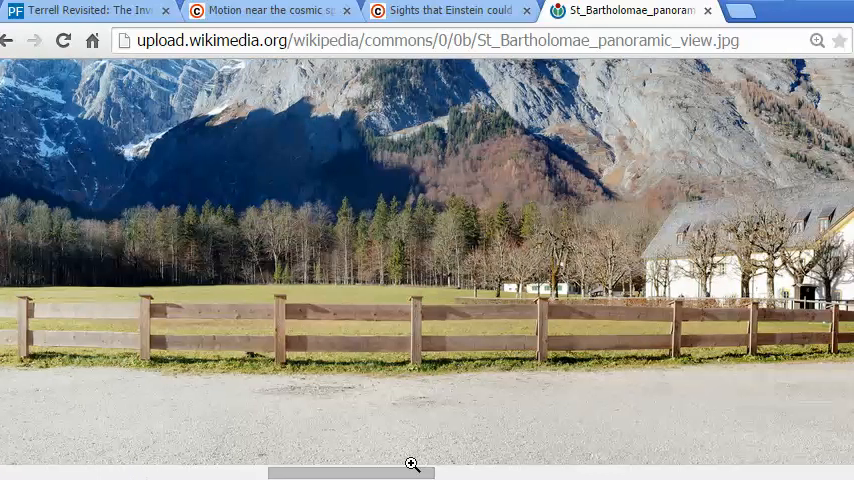
- Operate the toolbar of the full-size St_Bartholomae_panoramic_view.jpg page
click(818, 40)
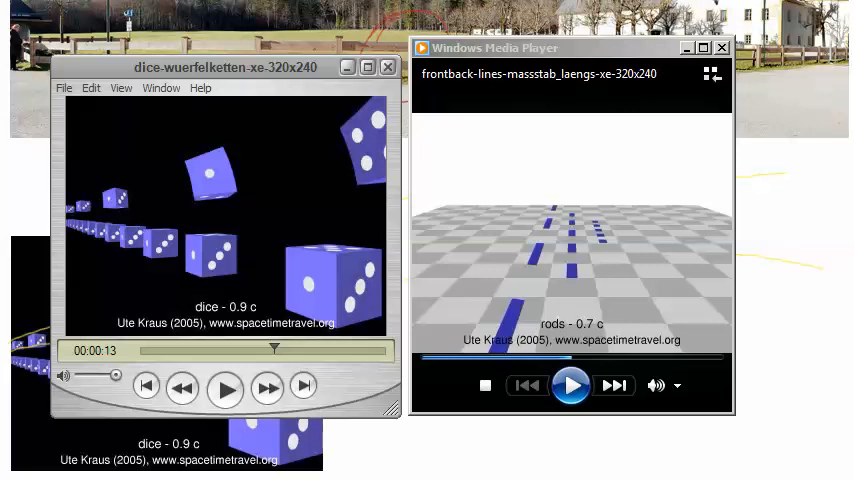
mouse_move(332, 465)
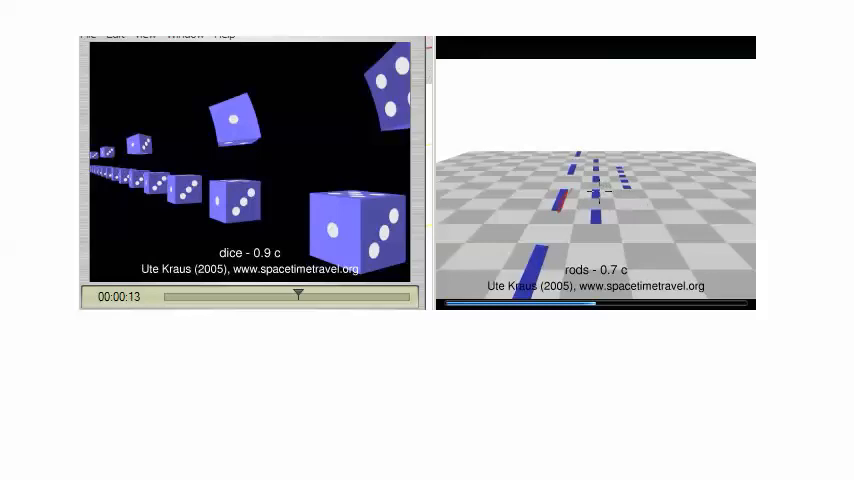
mouse_move(764, 185)
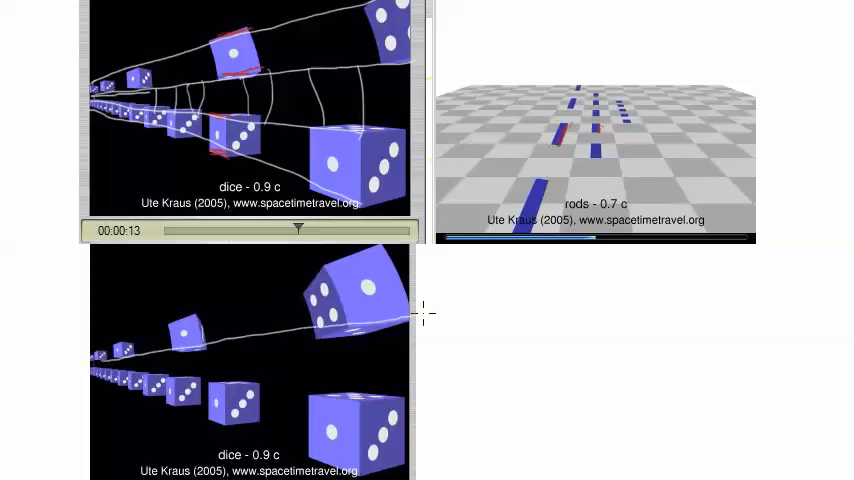
mouse_move(110, 345)
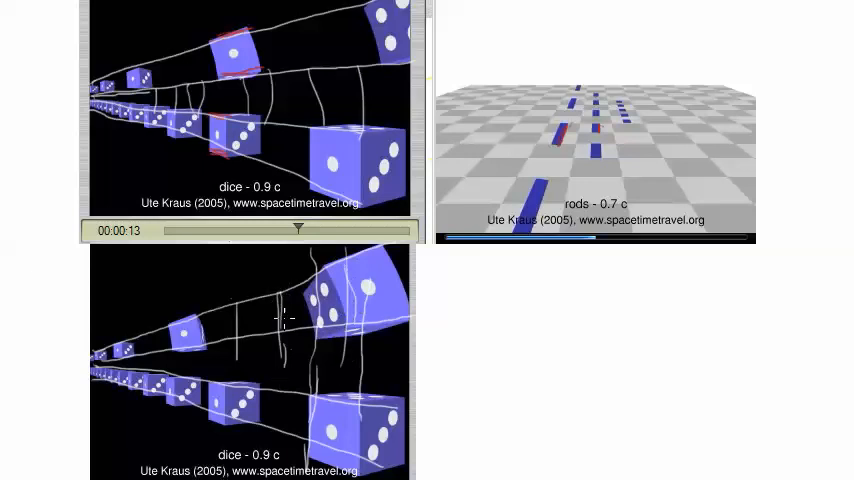
mouse_move(456, 463)
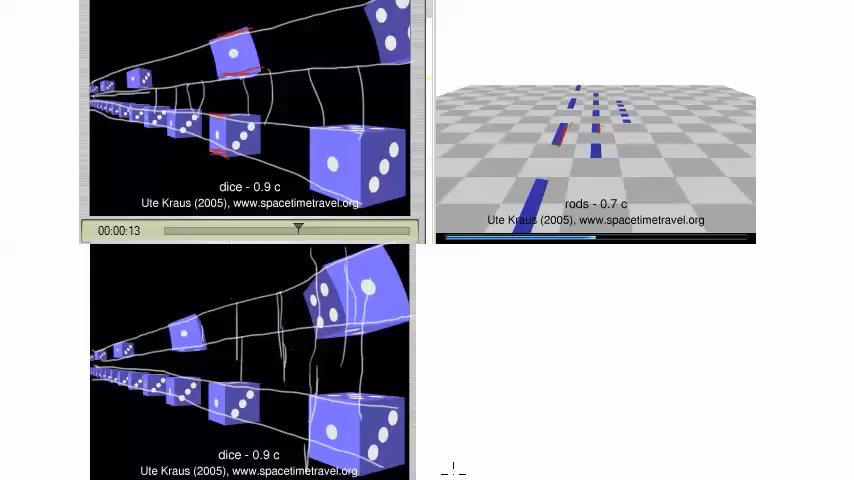
mouse_move(450, 283)
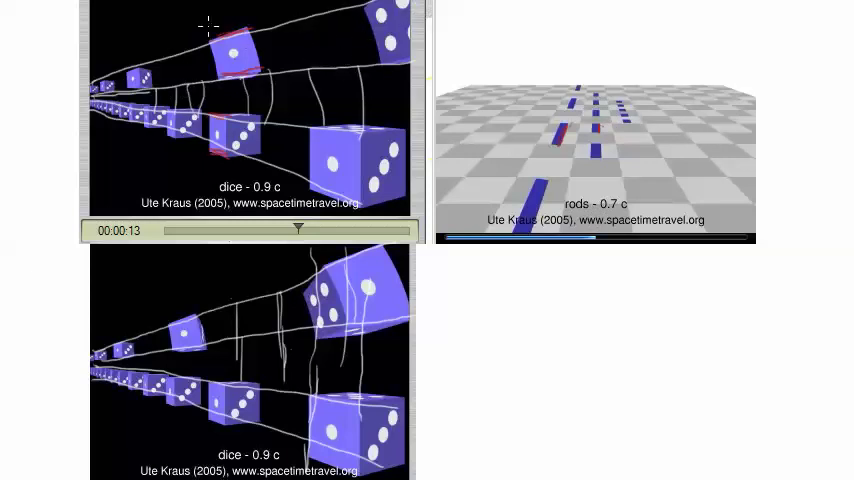
mouse_move(213, 87)
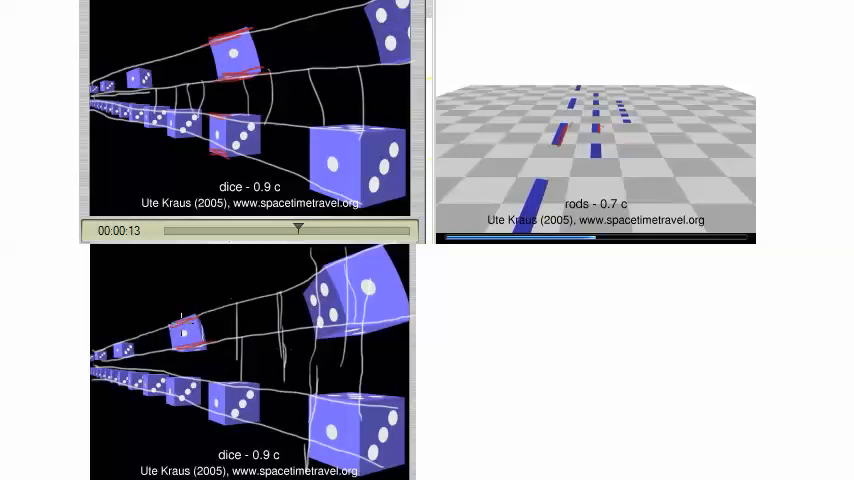
mouse_move(441, 262)
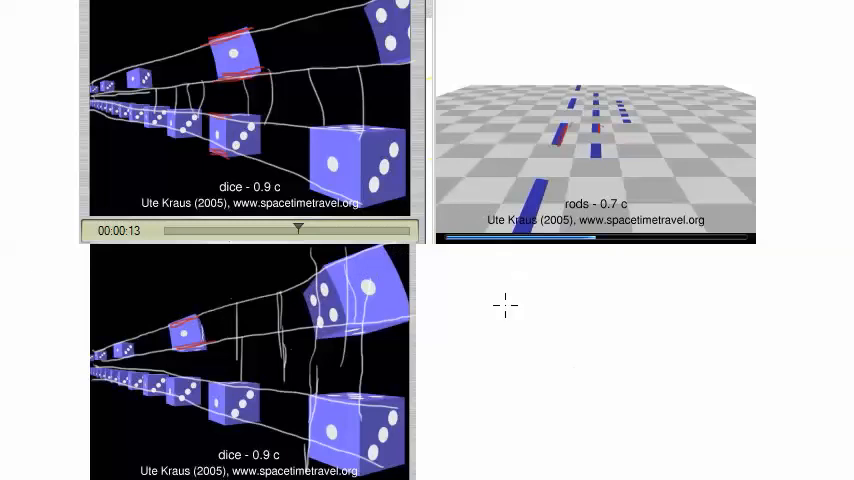
mouse_move(590, 78)
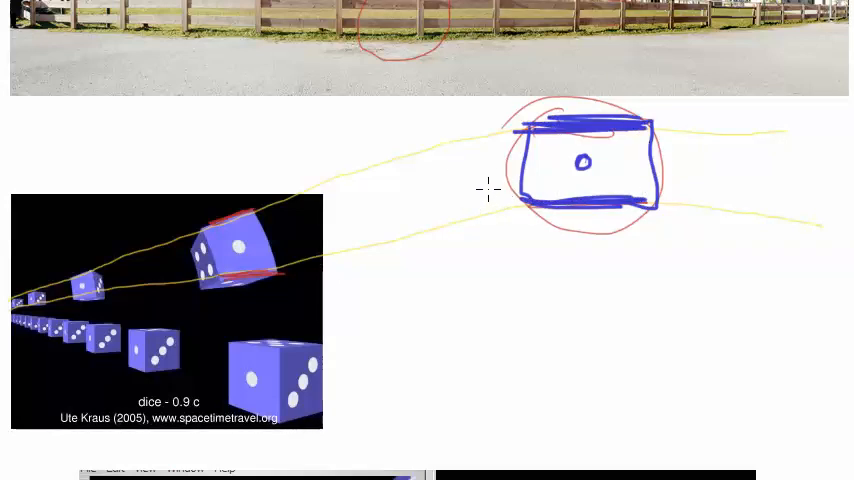
- Draw a blue line from the die-face sketch and circle its centre pip in red
drag(665, 180, 730, 178)
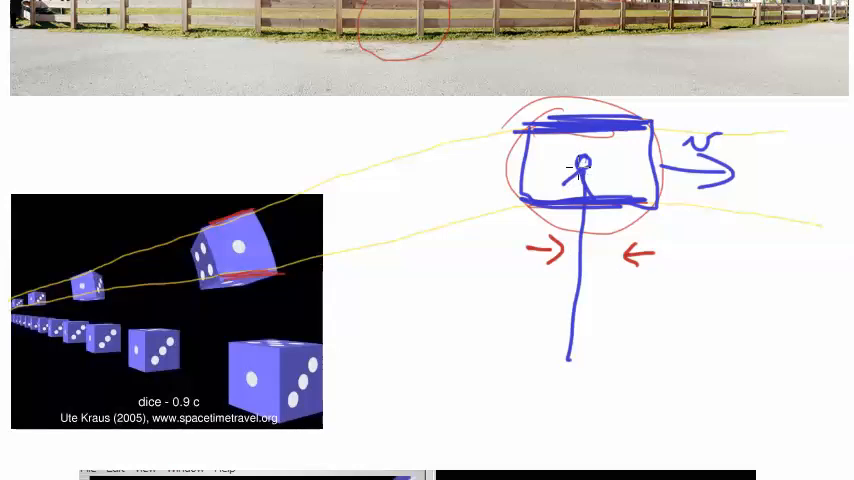
drag(565, 155, 585, 175)
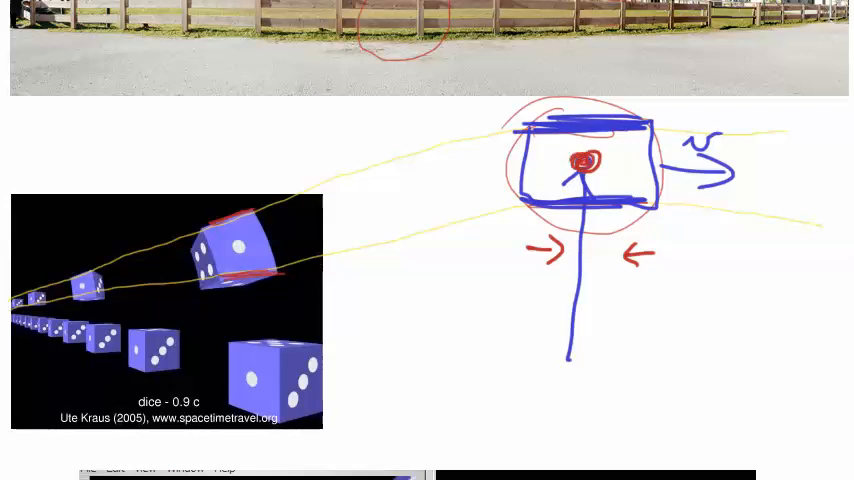